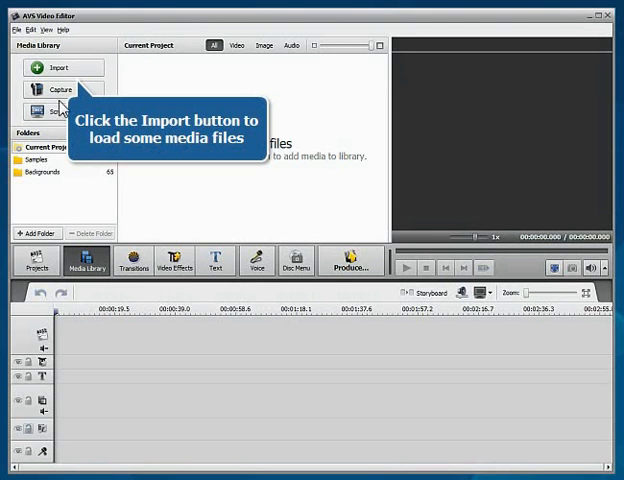
{"action": "mouse_move", "coordinate": [64, 72]}
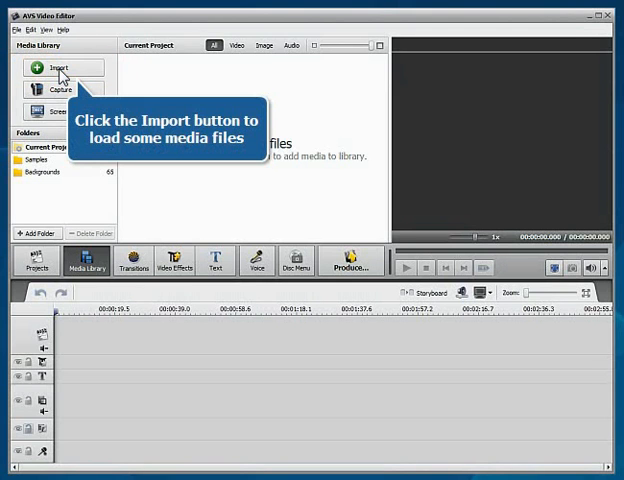
Import the Diving08 diving clip into the project's media library
{"action": "left_click", "coordinate": [62, 72]}
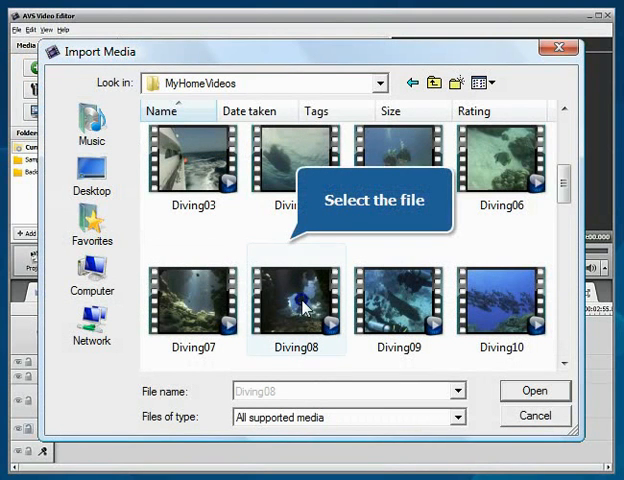
{"action": "left_click", "coordinate": [298, 300]}
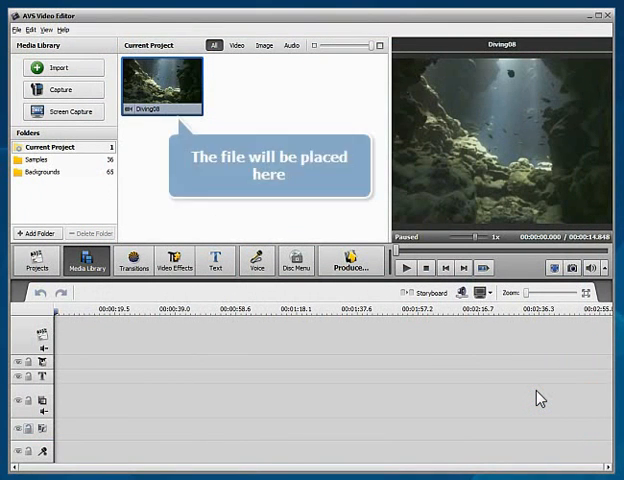
Place the Diving08 clip onto the timeline's video track as the first video
{"action": "left_click", "coordinate": [162, 84]}
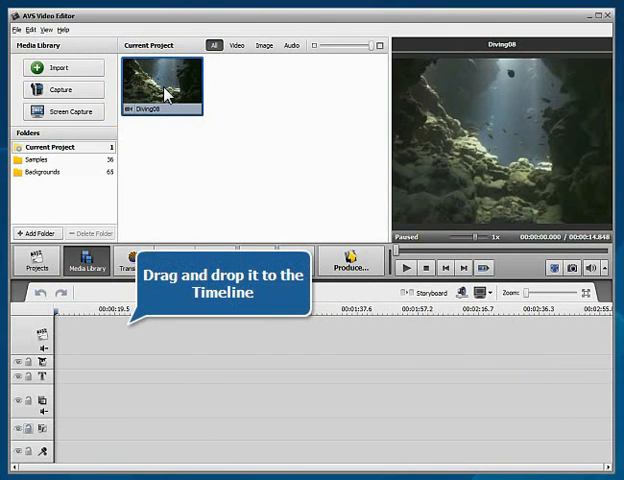
{"action": "left_click_drag", "start_coordinate": [164, 80], "coordinate": [76, 340]}
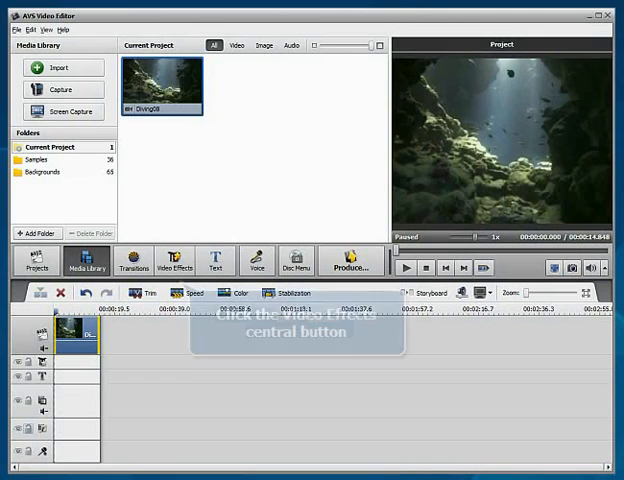
Show the Video Effects collection and choose the Old Movie effect
{"action": "left_click", "coordinate": [174, 264]}
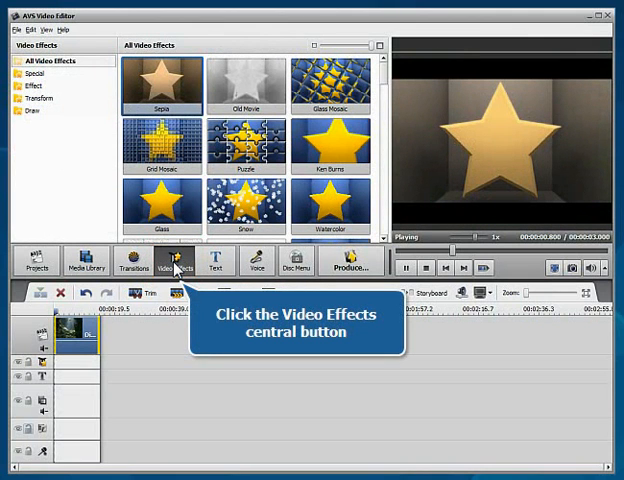
{"action": "left_click", "coordinate": [174, 264]}
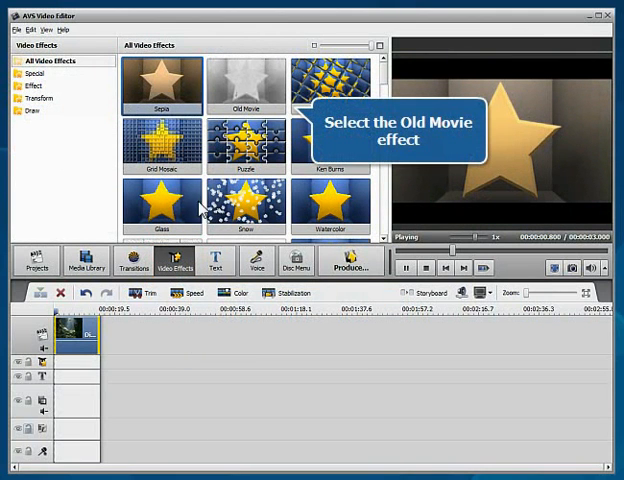
{"action": "left_click", "coordinate": [248, 92]}
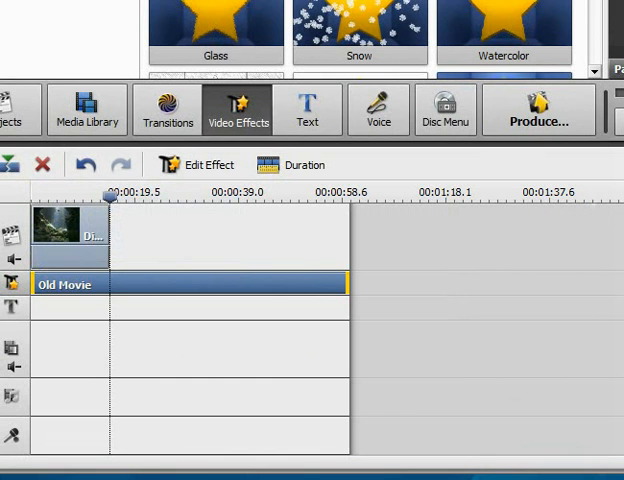
{"action": "mouse_move", "coordinate": [348, 284]}
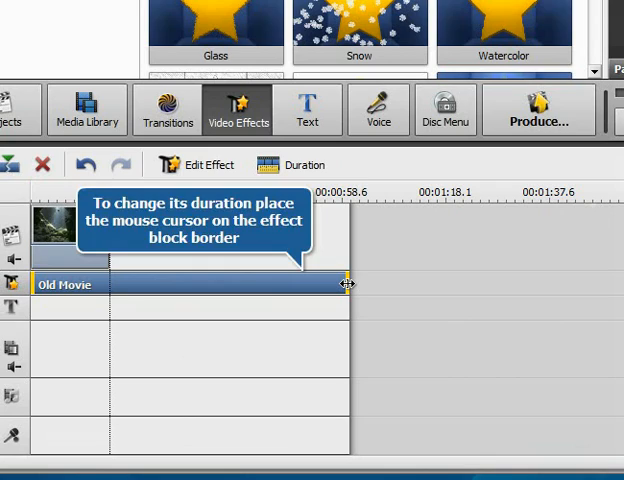
Stretch the Old Movie effect block to span the full length of the Diving08 clip
{"action": "left_click_drag", "start_coordinate": [348, 284], "coordinate": [110, 284]}
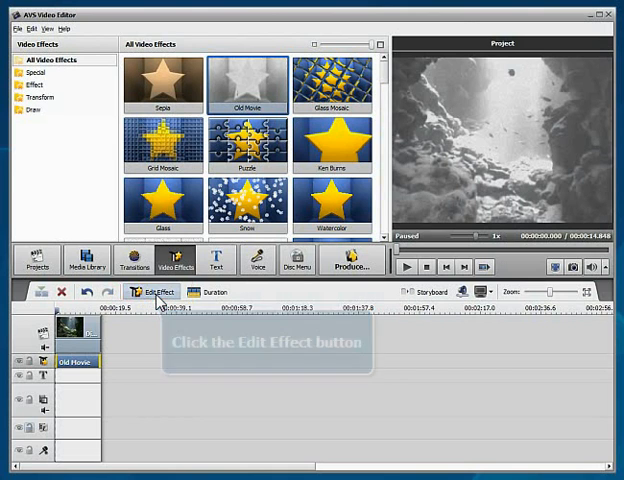
In the Old Movie effect settings, raise the Artifact slider from 5 to 12
{"action": "left_click", "coordinate": [152, 292]}
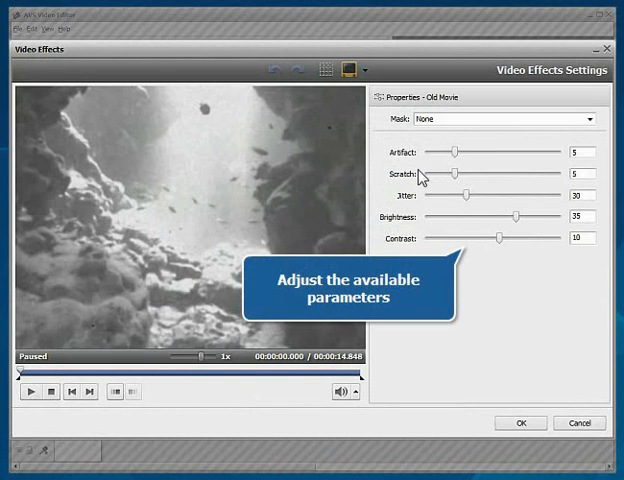
{"action": "left_click_drag", "start_coordinate": [448, 152], "coordinate": [504, 152]}
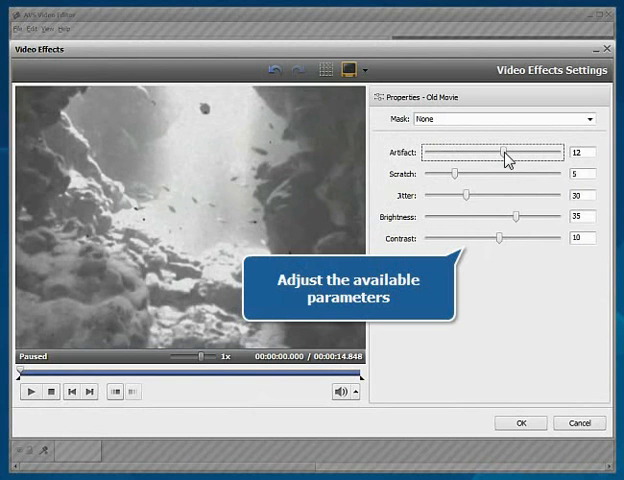